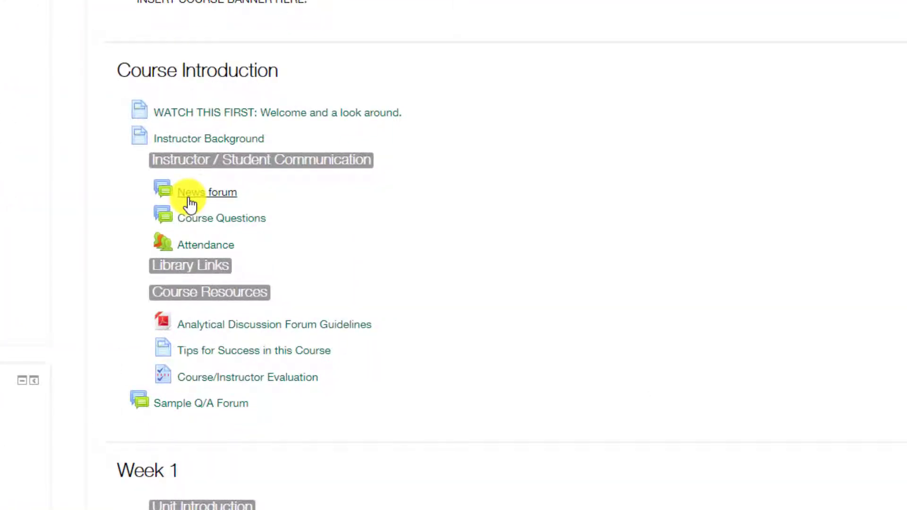
Open the News forum listed under Instructor / Student Communication
left_click(206, 193)
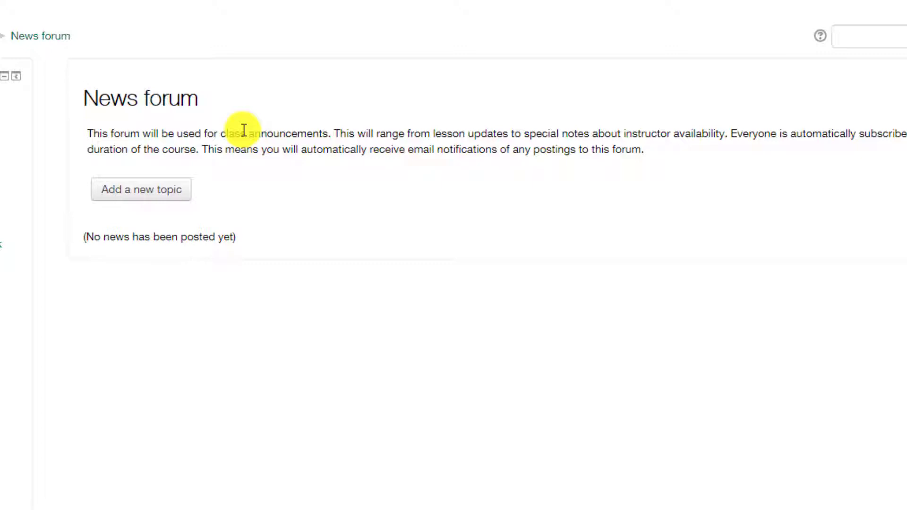
mouse_move(162, 200)
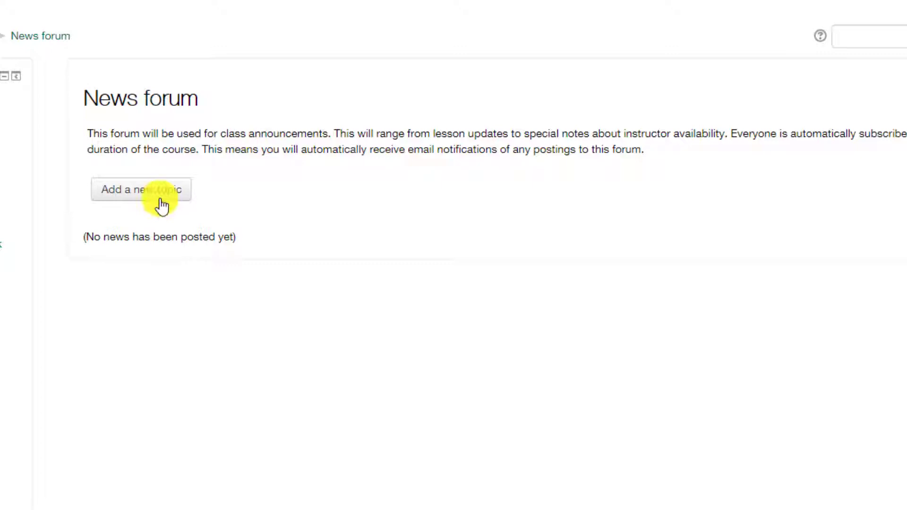
Add a topic with subject 'Sample Message' and message 'Don't forget to bring your laptop.'
left_click(141, 189)
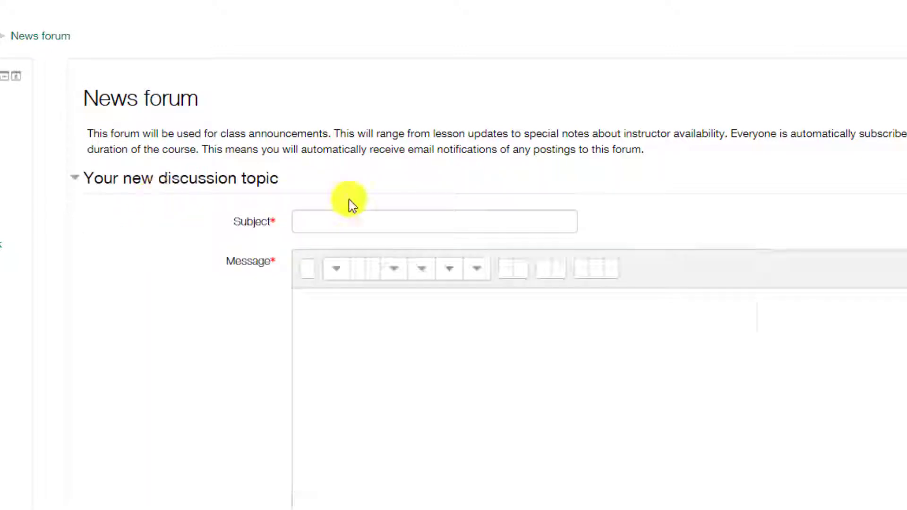
left_click(429, 221)
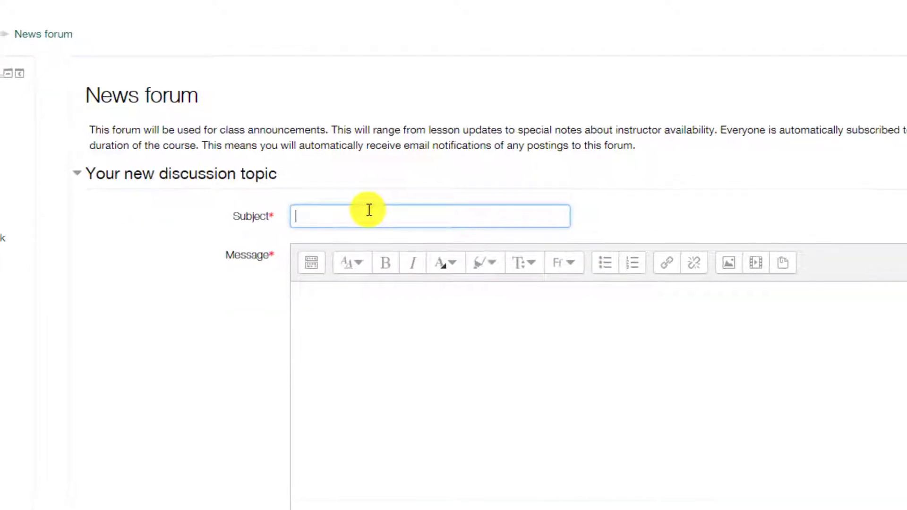
type("1")
left_click(599, 396)
type("D")
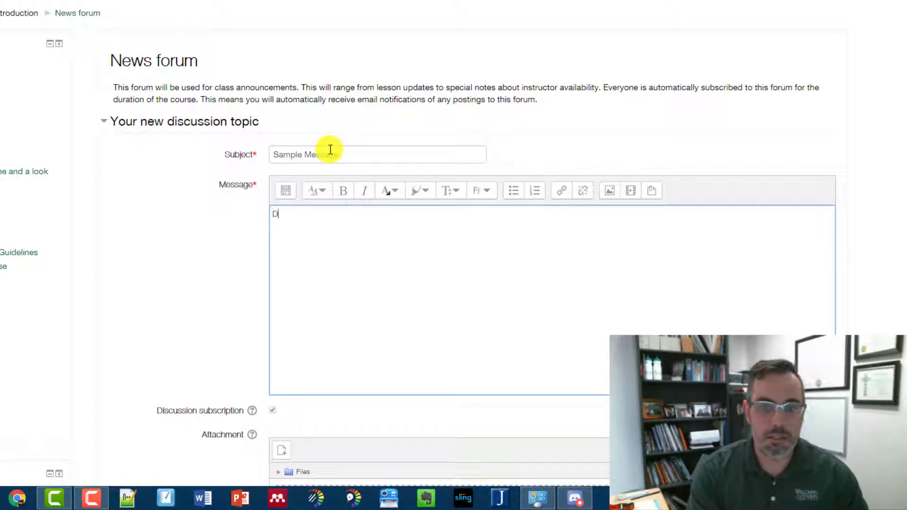
type("on't forg")
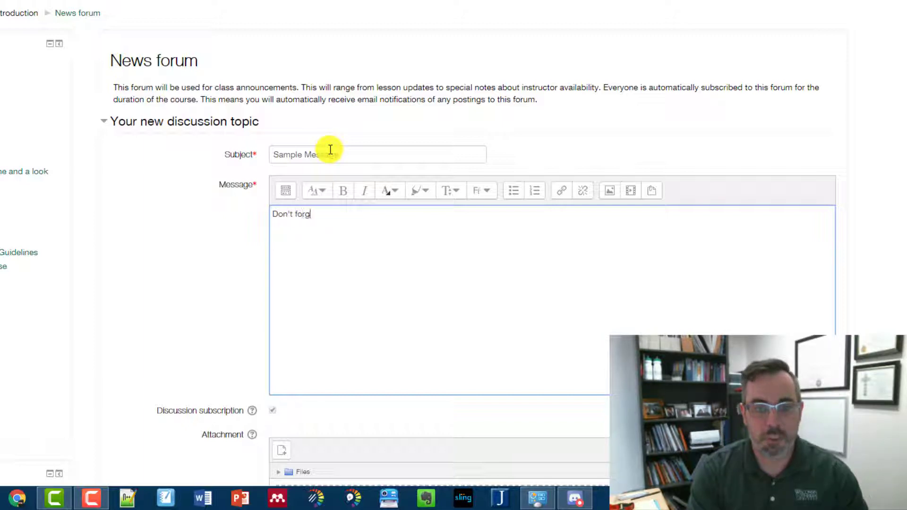
type("et to bring")
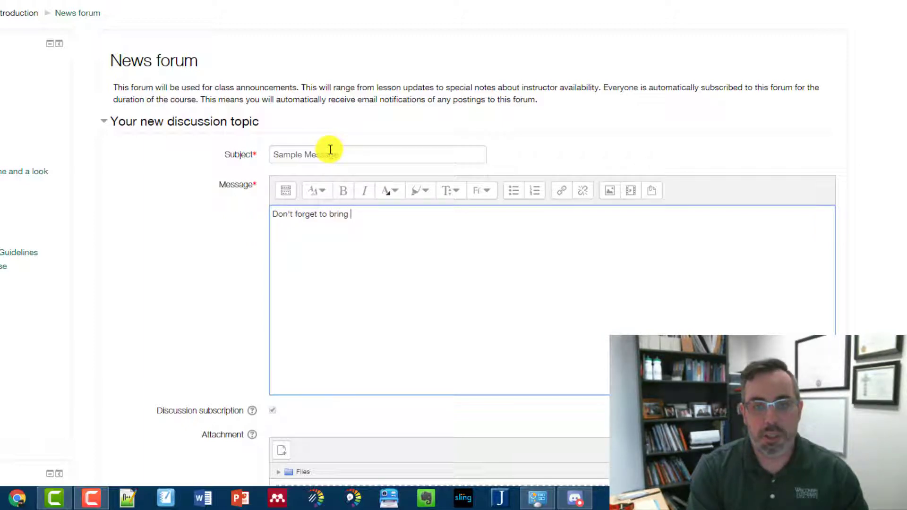
type("your laptop.")
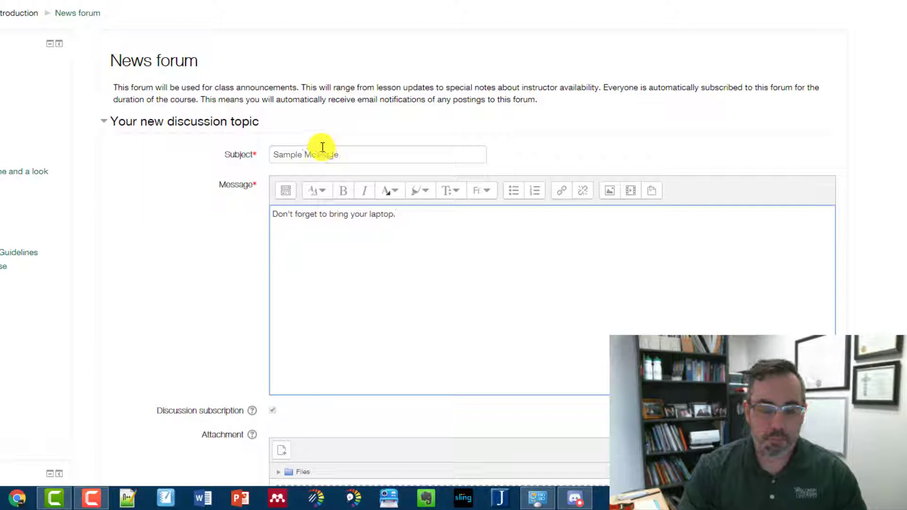
Check the subscription help, then enable Mail now for immediate emailing
scroll("down", 3)
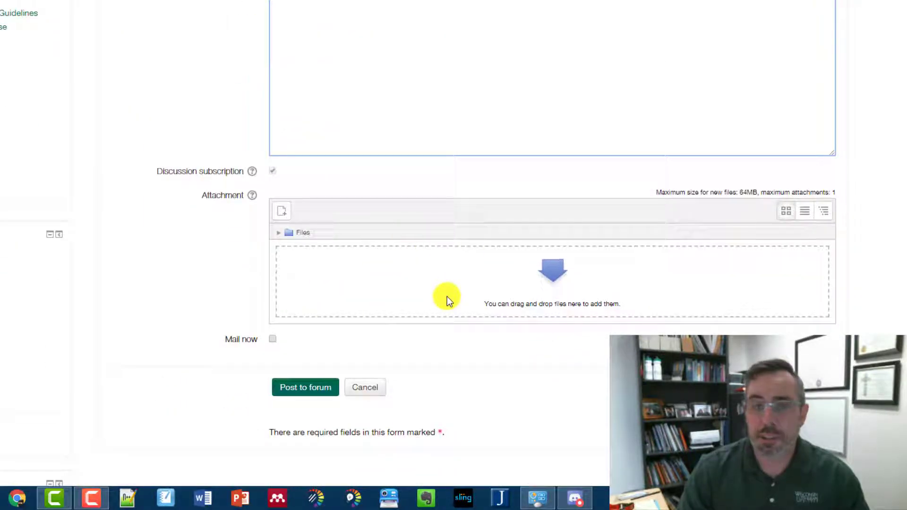
scroll("down", 3)
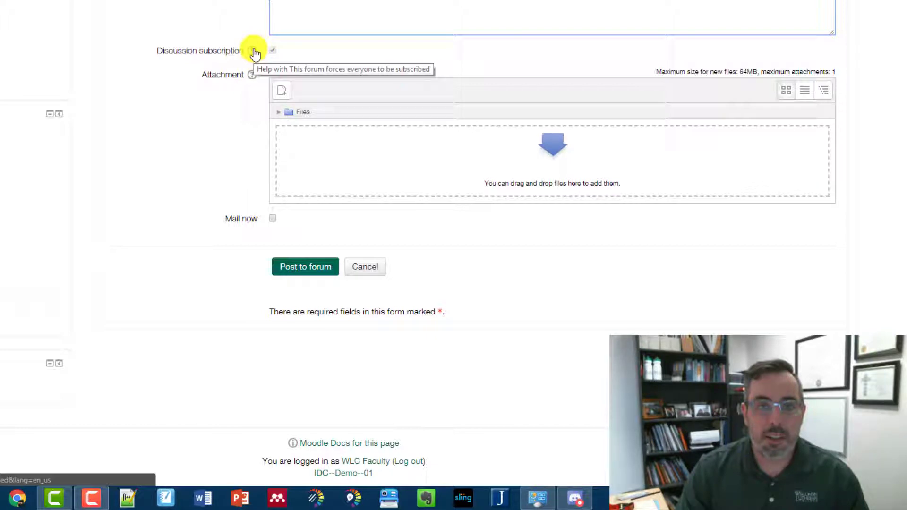
left_click(252, 50)
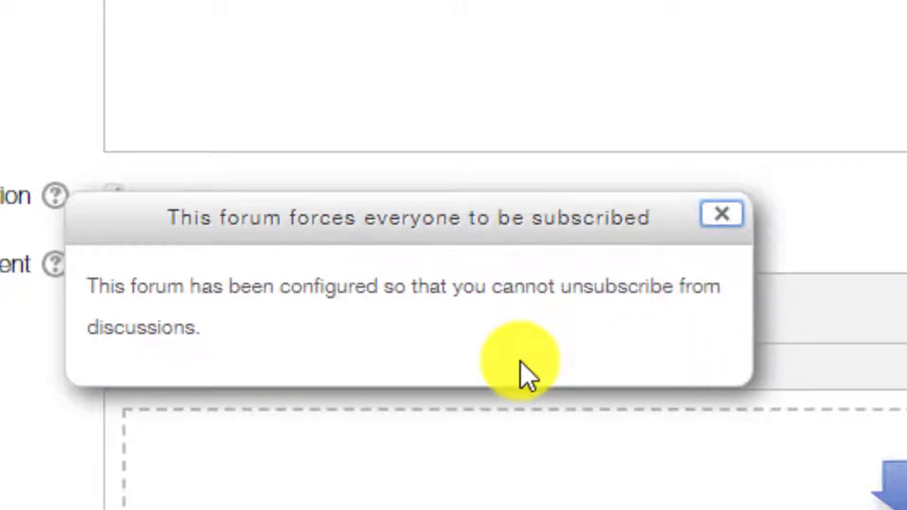
left_click(721, 214)
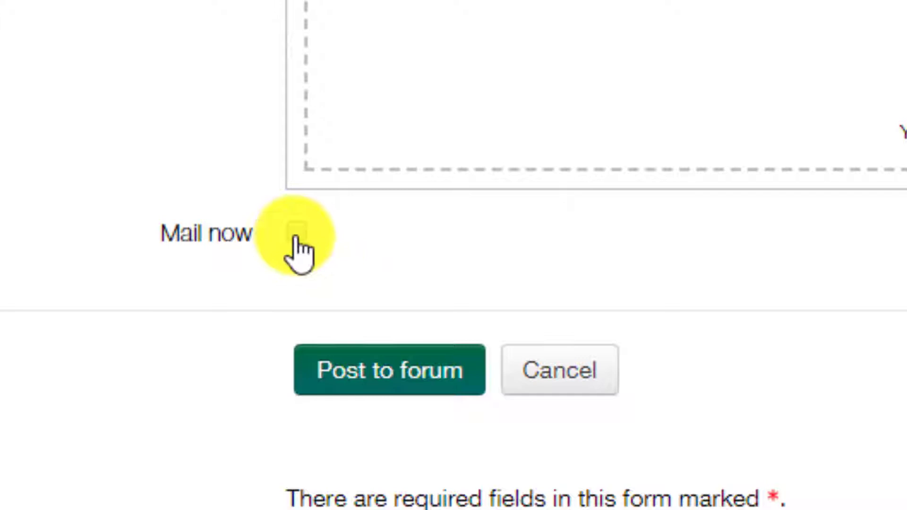
left_click(296, 232)
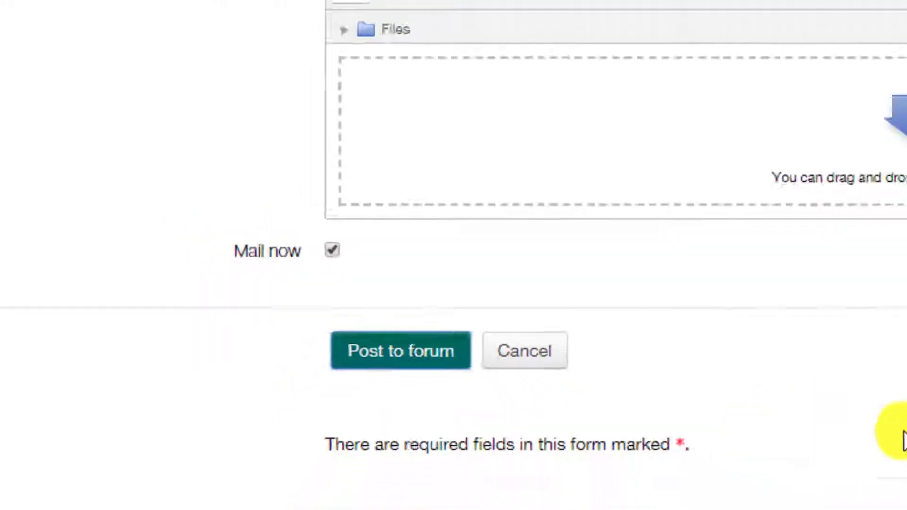
Post the Sample Message topic and continue back to the News forum
left_click(400, 350)
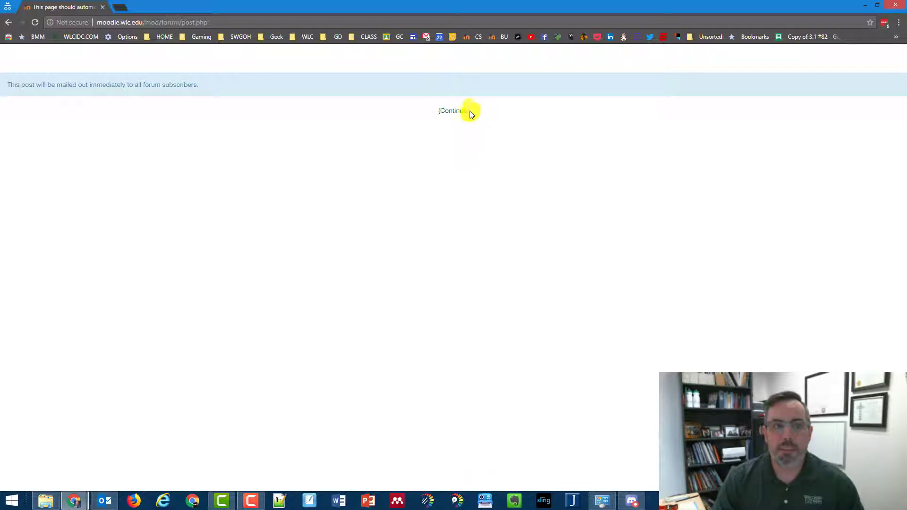
mouse_move(35, 87)
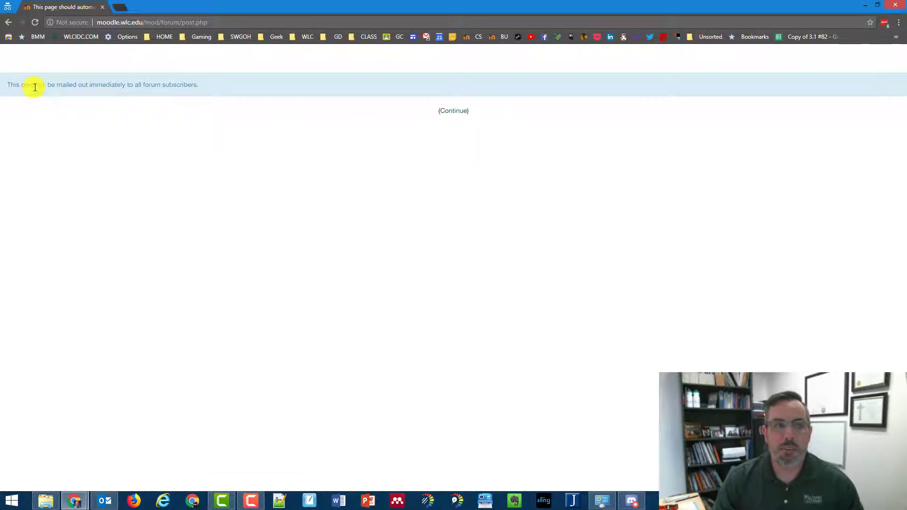
left_click(453, 110)
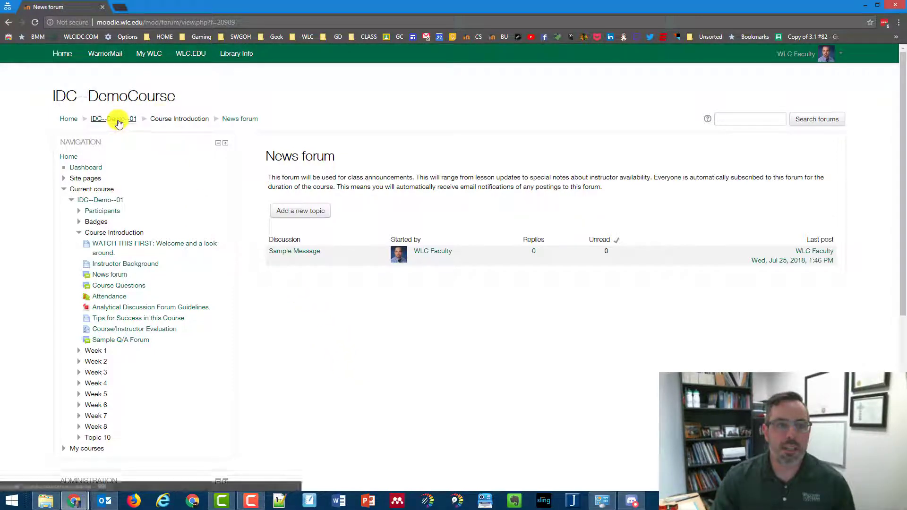
left_click(114, 119)
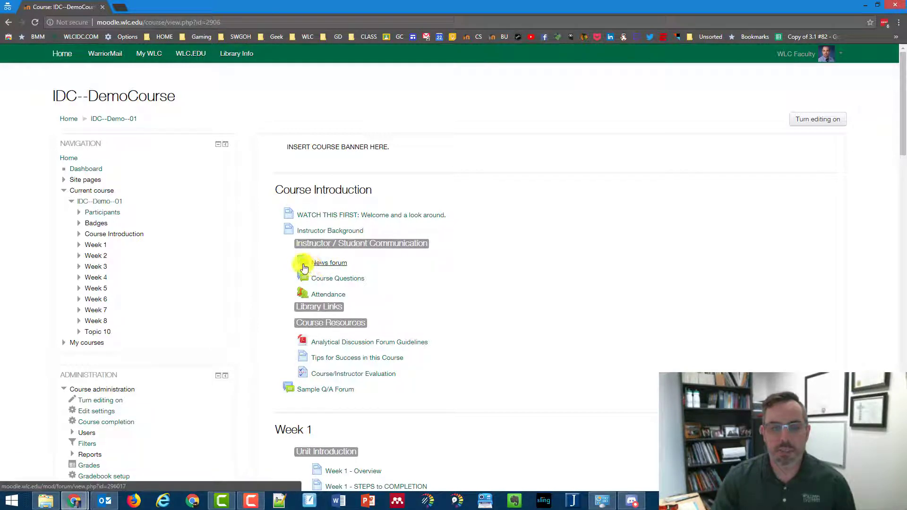
mouse_move(368, 266)
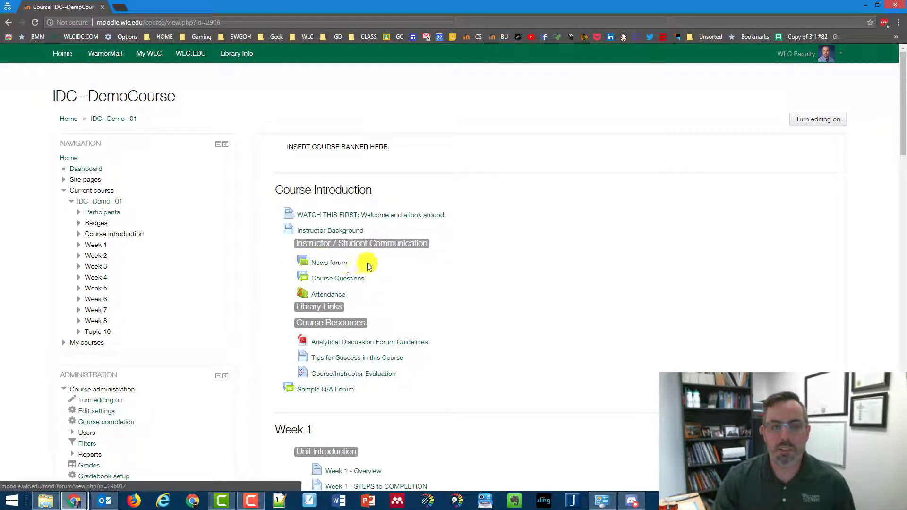
left_click(328, 262)
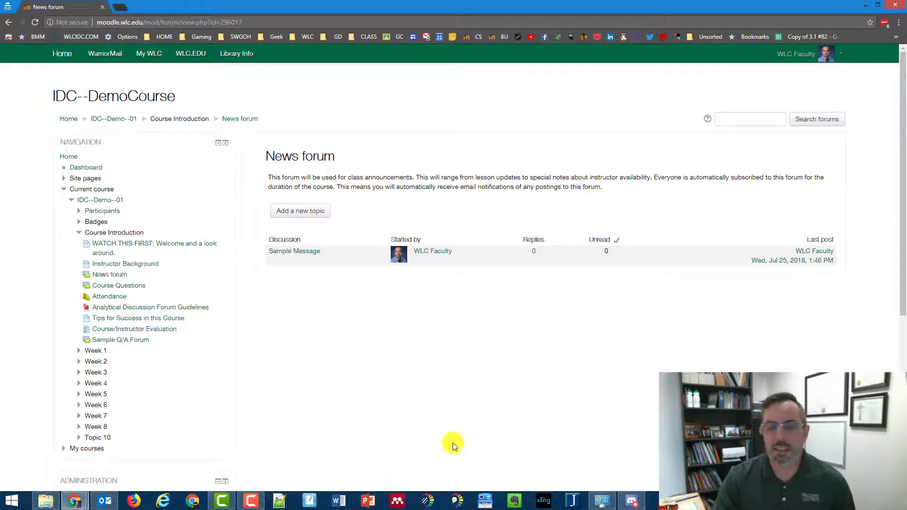
mouse_move(413, 397)
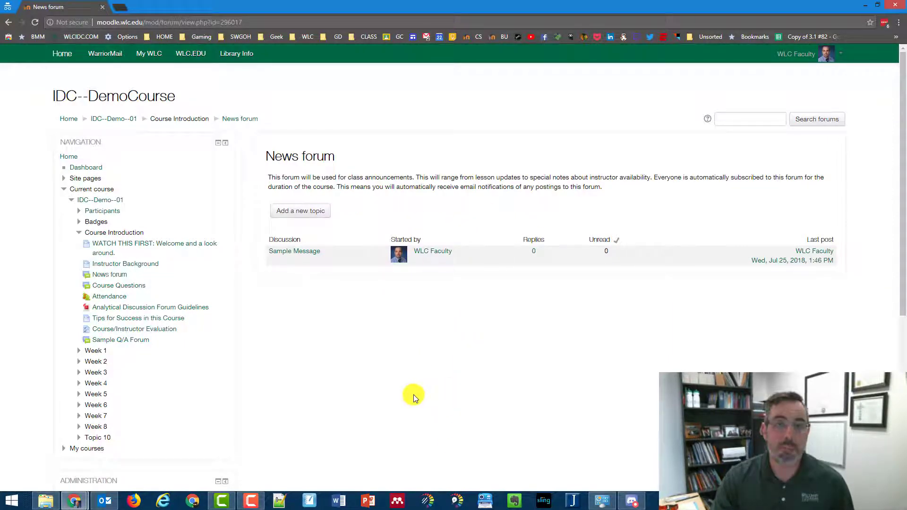